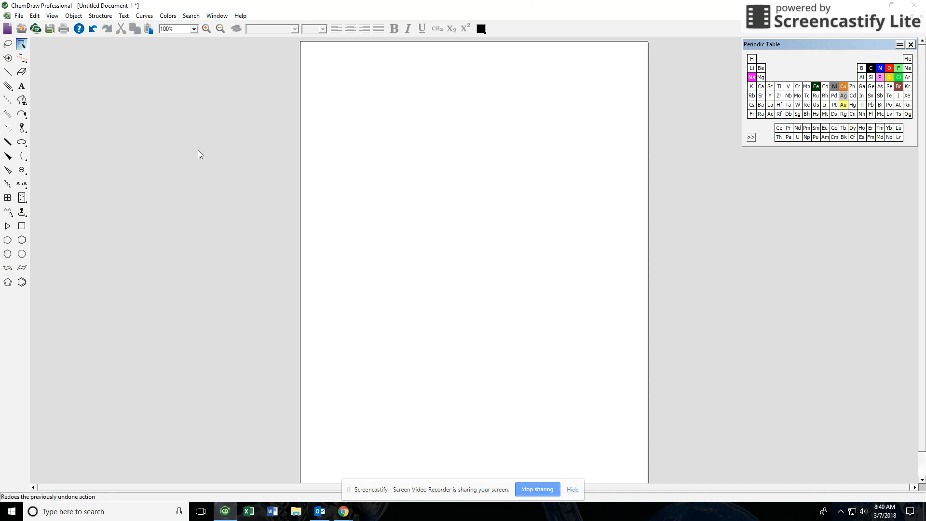
pyautogui.moveTo(171, 246)
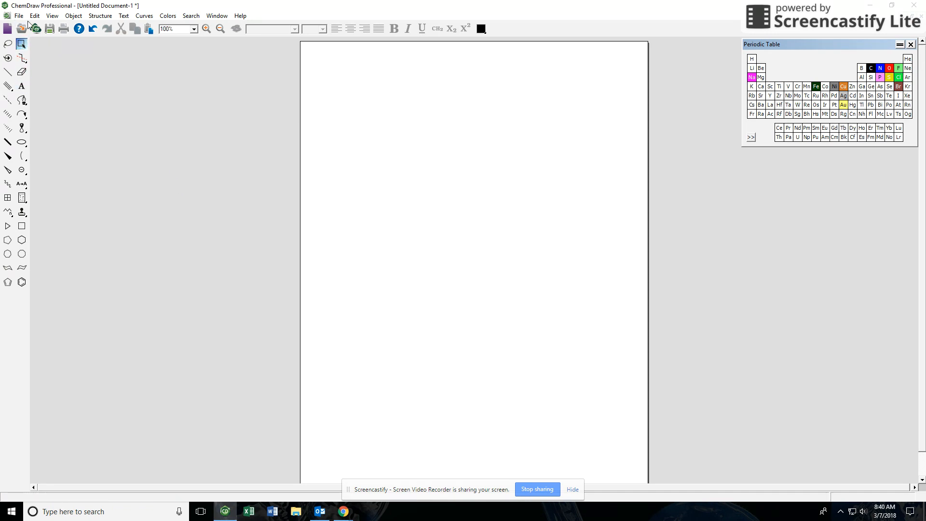
# Apply the ACS Document 1996 preset and drop a benzene ring onto the blank page.
pyautogui.click(19, 16)
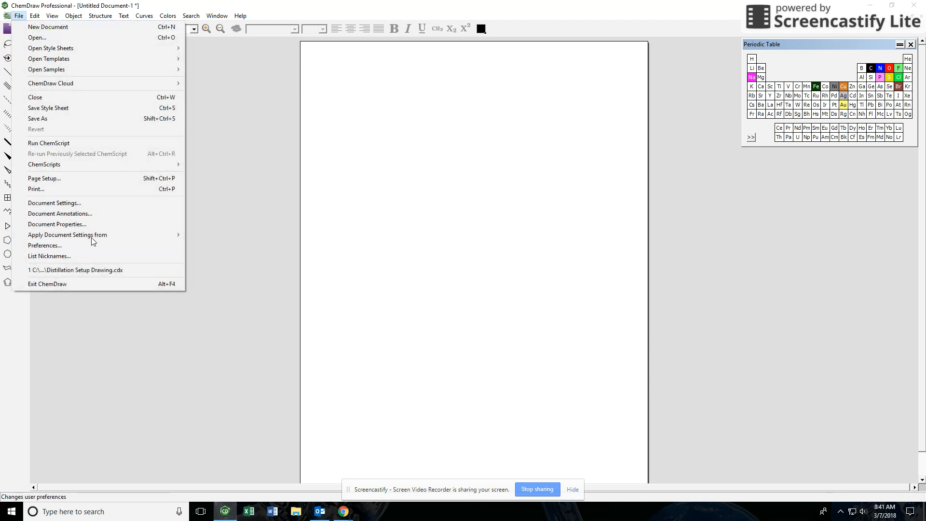
pyautogui.moveTo(67, 235)
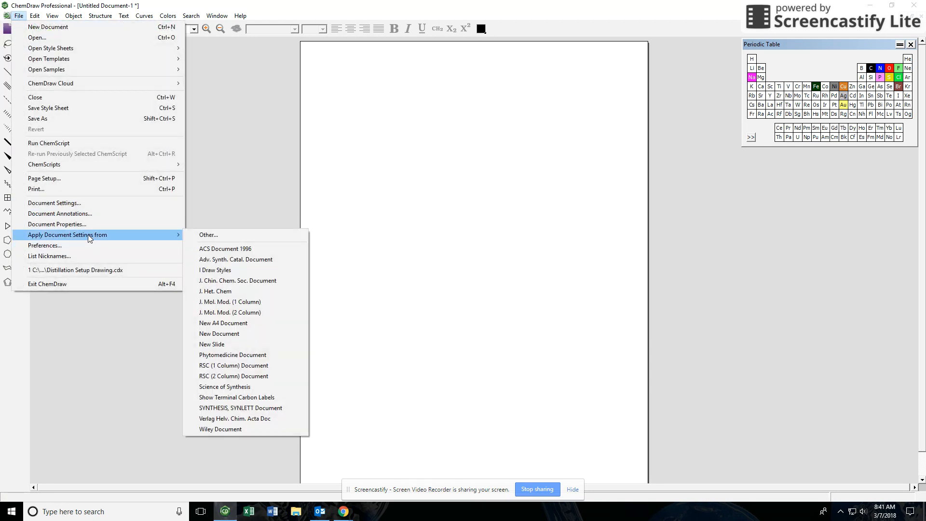
pyautogui.moveTo(235, 260)
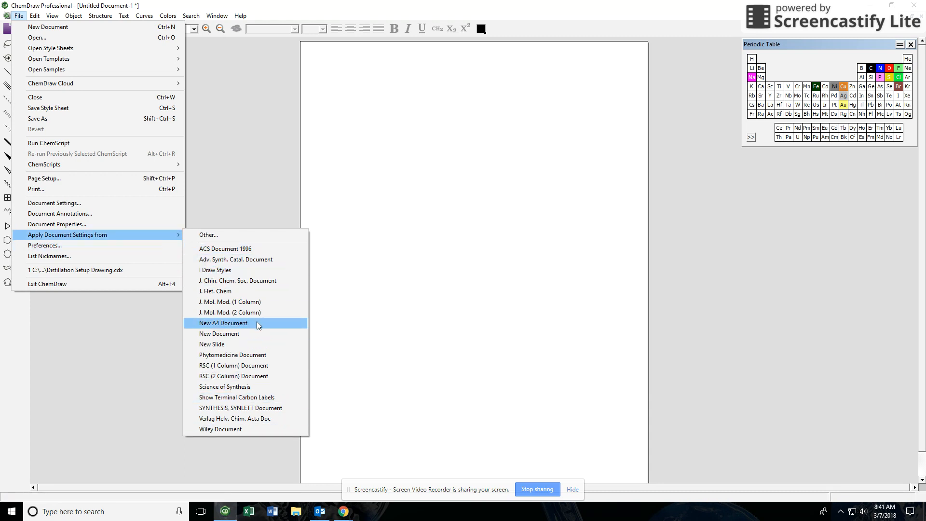
pyautogui.moveTo(240, 376)
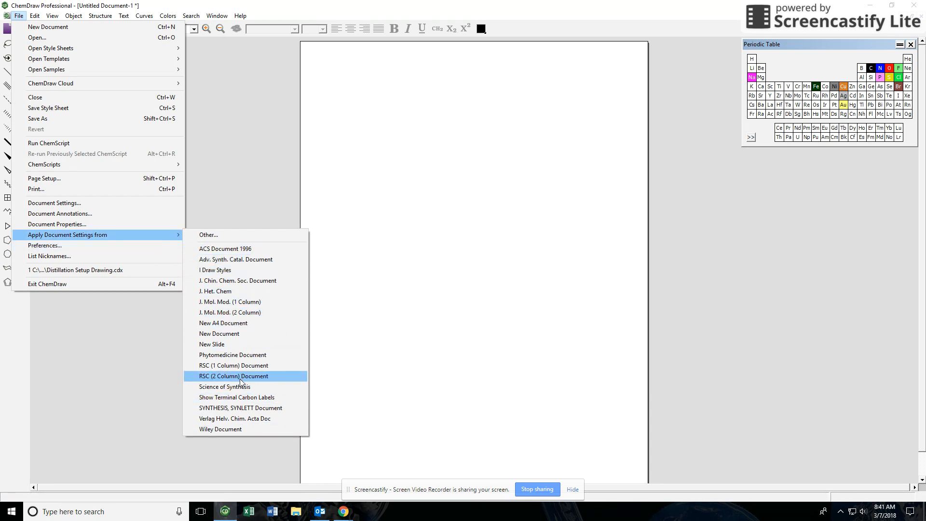
pyautogui.moveTo(237, 260)
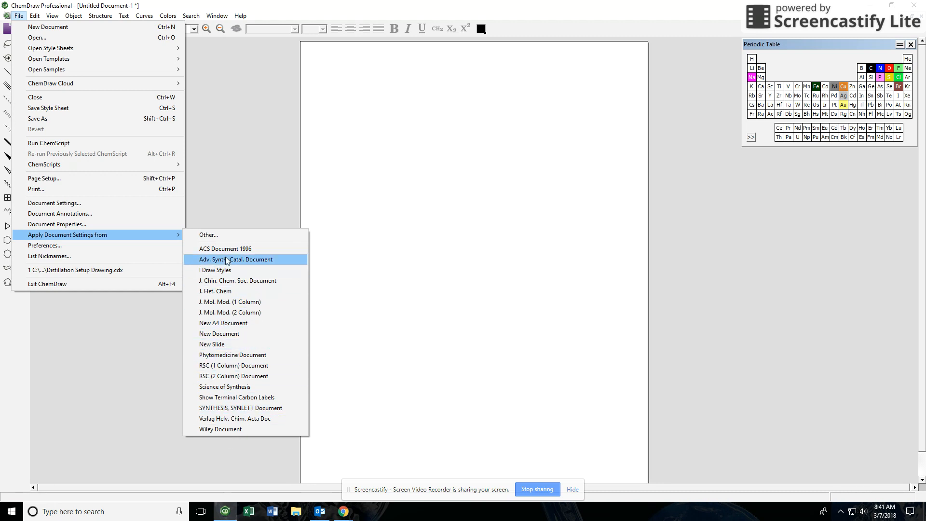
pyautogui.moveTo(247, 249)
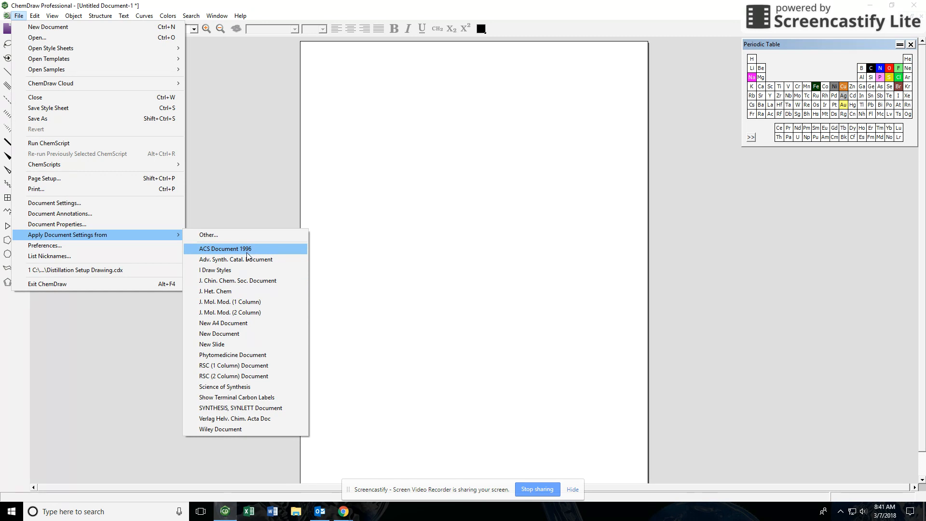
pyautogui.moveTo(279, 256)
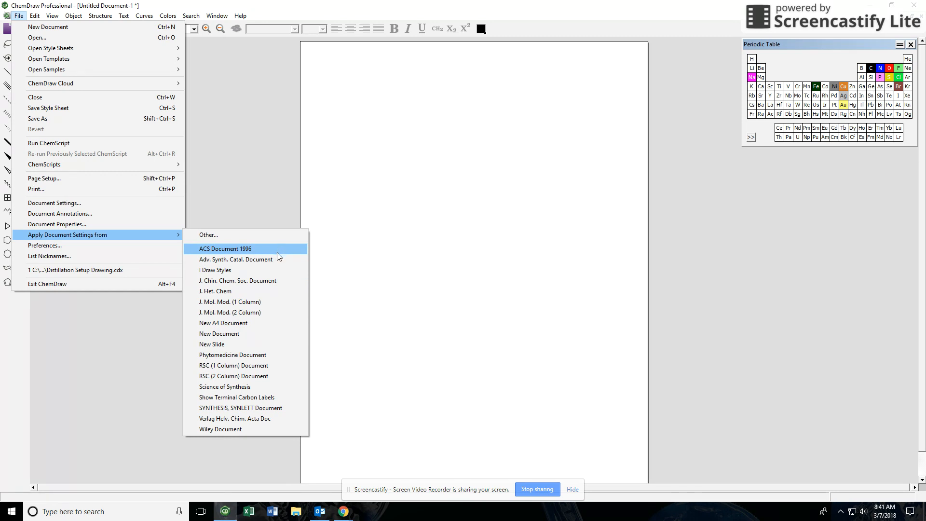
pyautogui.click(225, 248)
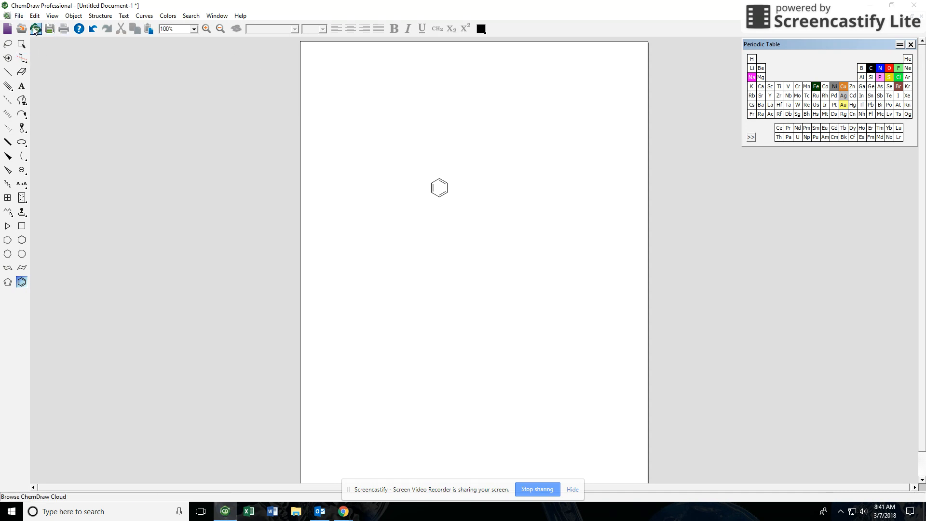
# Dismiss the presets submenu and draw a side chain with a double bond off the ring.
pyautogui.click(19, 15)
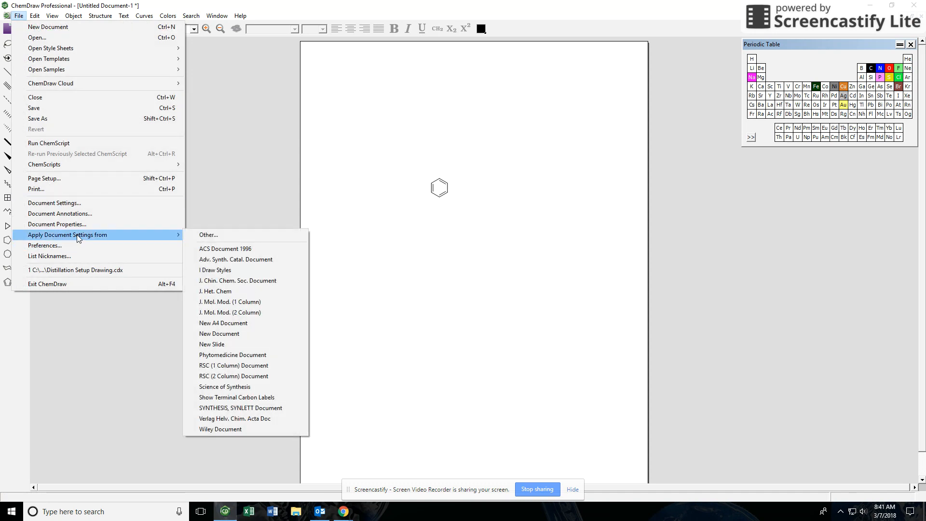
pyautogui.moveTo(566, 264)
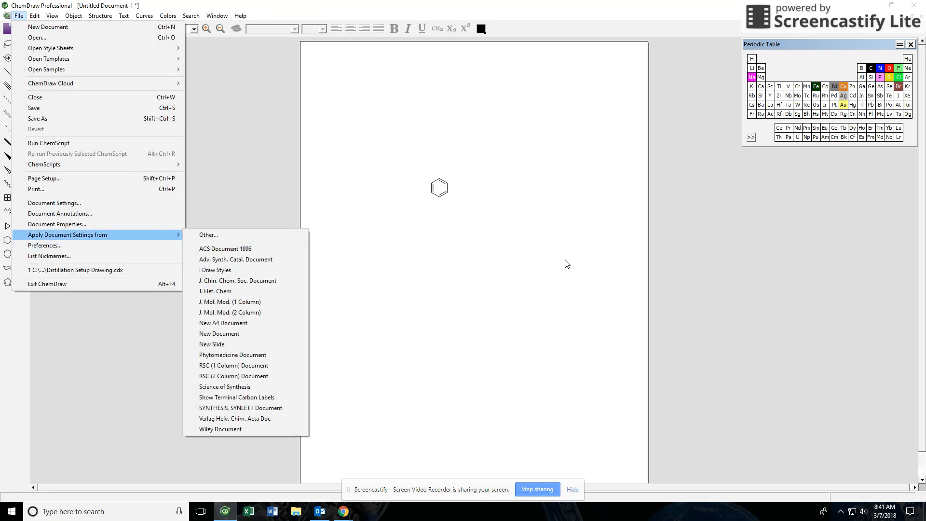
pyautogui.click(567, 264)
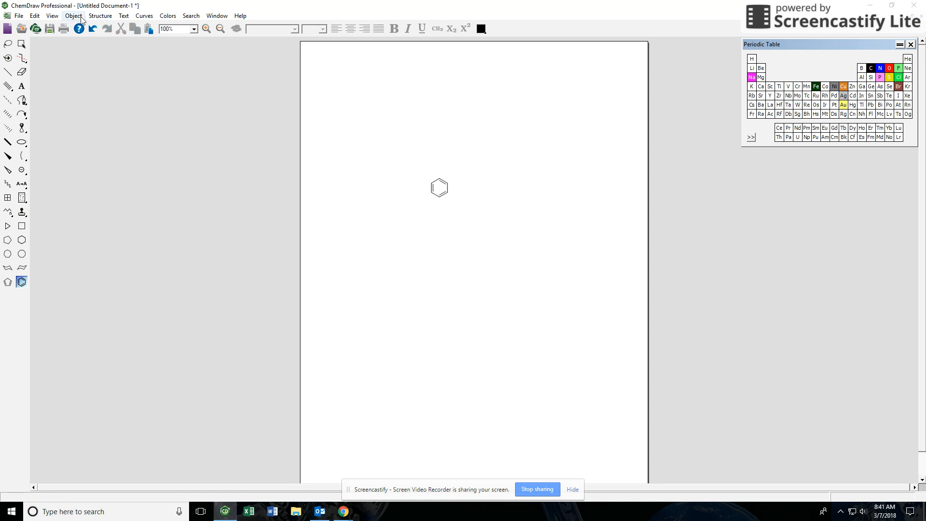
pyautogui.click(100, 16)
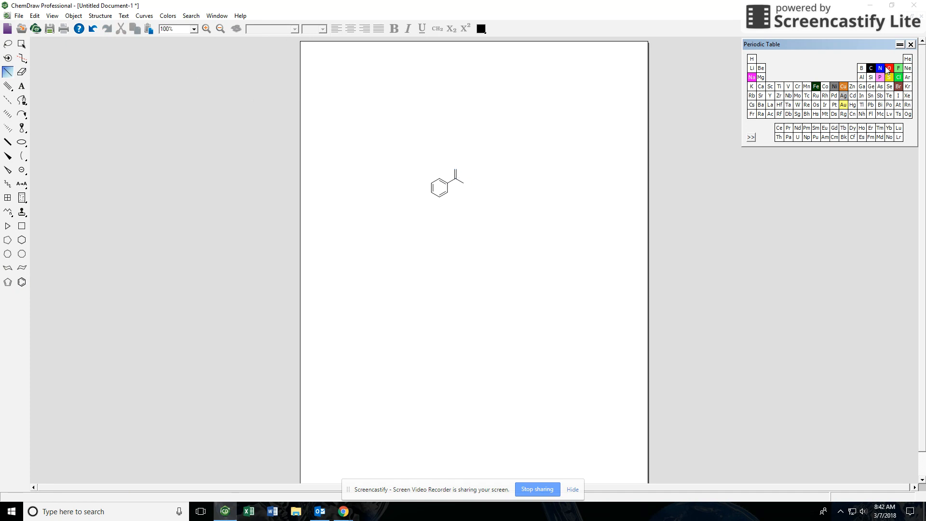
# Label the carbonyl O and O–H of benzoic acid and draw a hydroxide O–H with lone pairs beside it.
pyautogui.click(888, 67)
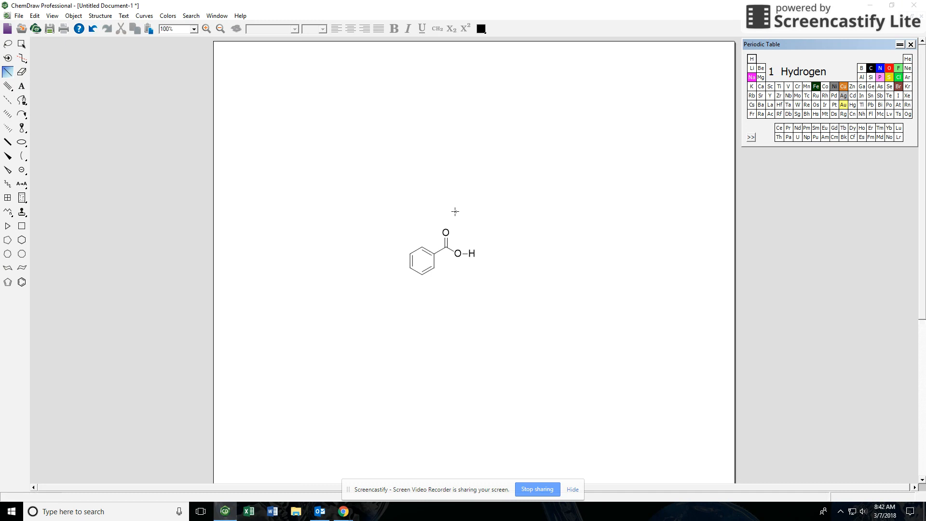
pyautogui.click(207, 29)
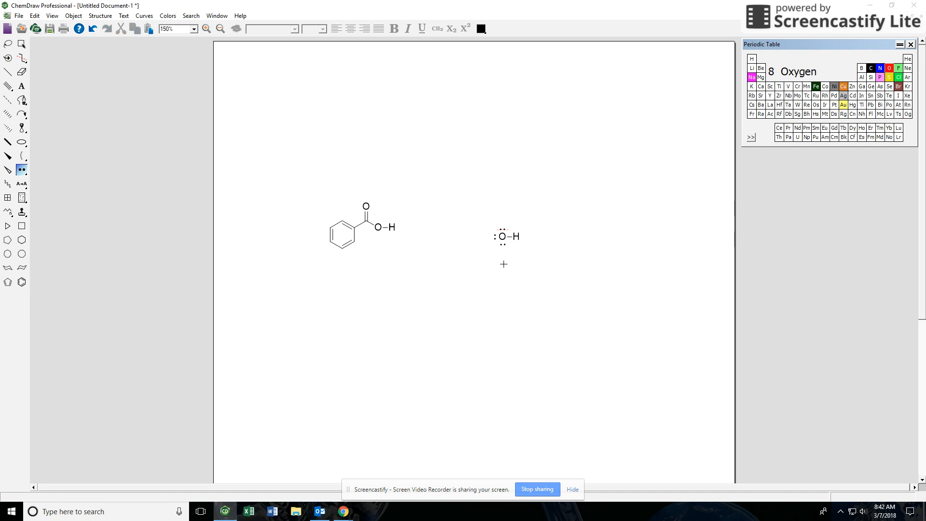
# Put a minus charge on the hydroxide oxygen and select the hydroxide ion.
pyautogui.click(501, 236)
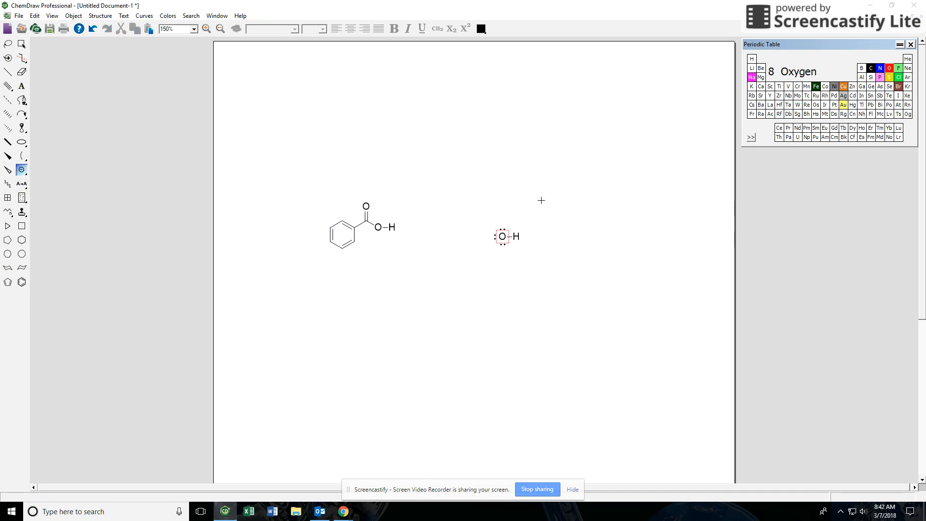
pyautogui.click(23, 43)
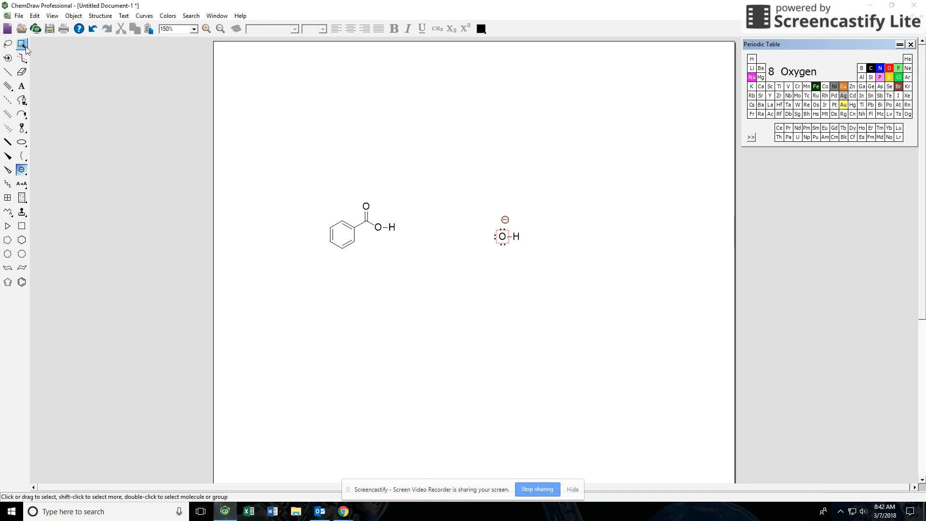
pyautogui.click(23, 43)
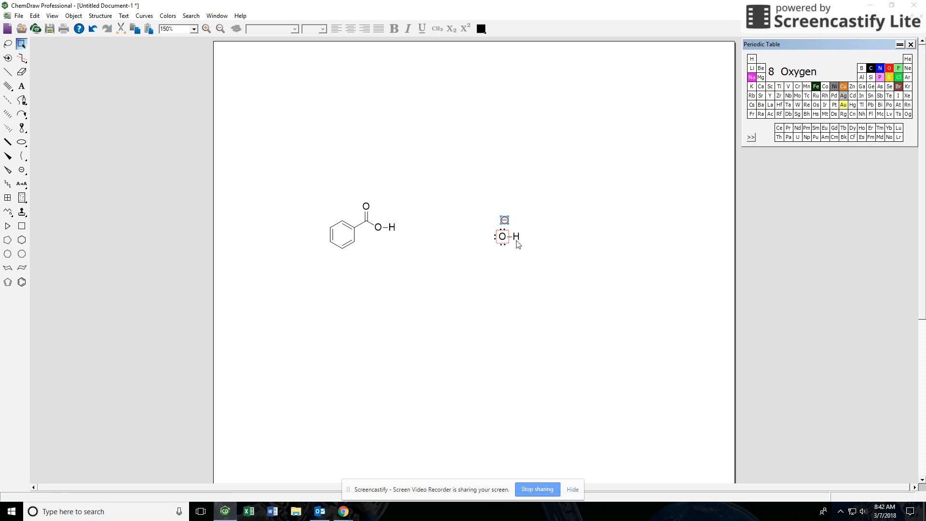
pyautogui.click(504, 237)
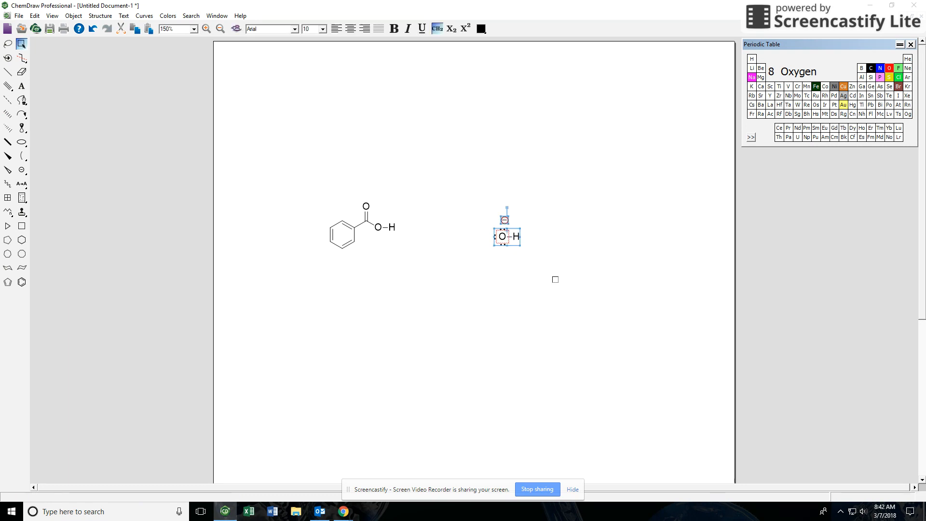
# Add lone pairs around the charged hydroxide oxygen and shift it closer to benzoic acid.
pyautogui.rightClick(503, 236)
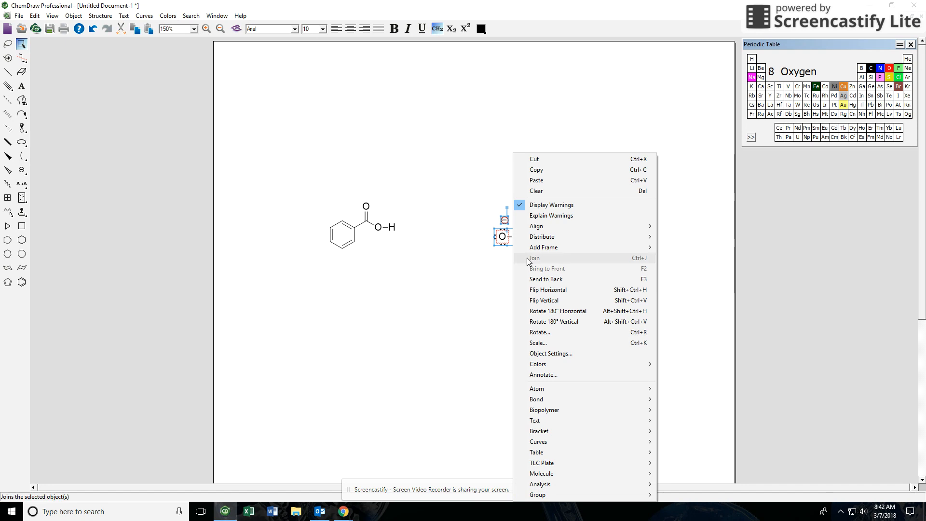
pyautogui.moveTo(646, 269)
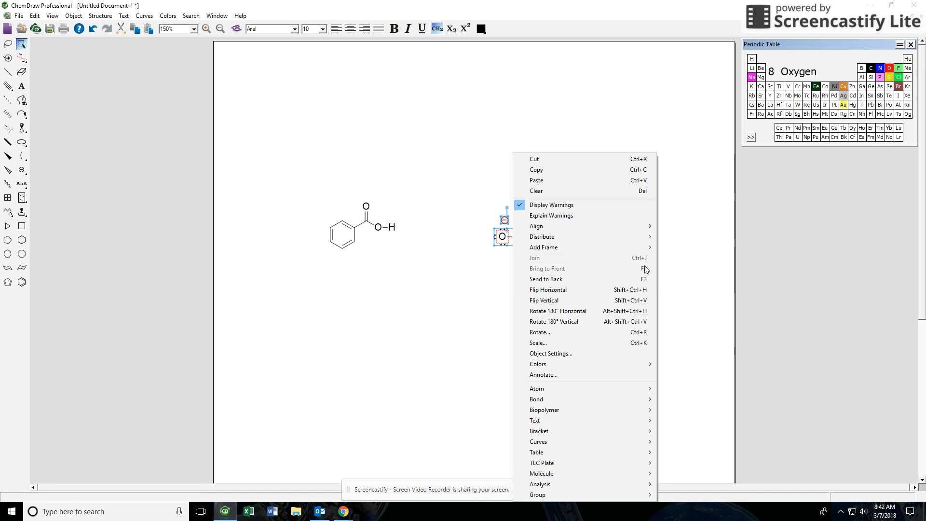
pyautogui.moveTo(551, 205)
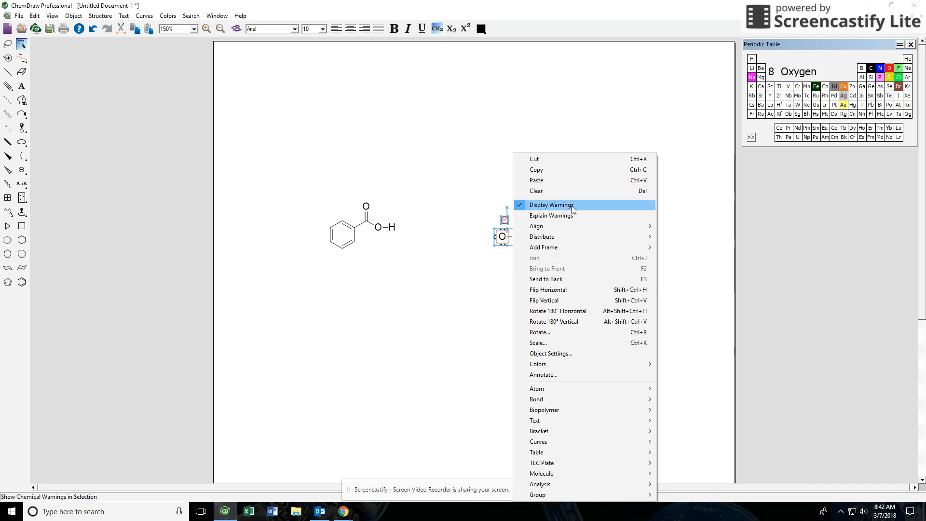
pyautogui.click(550, 204)
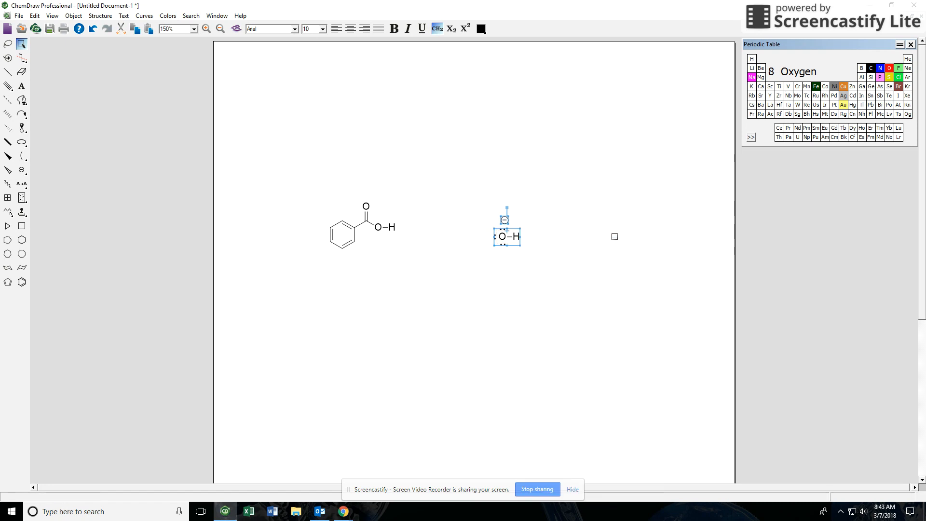
pyautogui.click(22, 43)
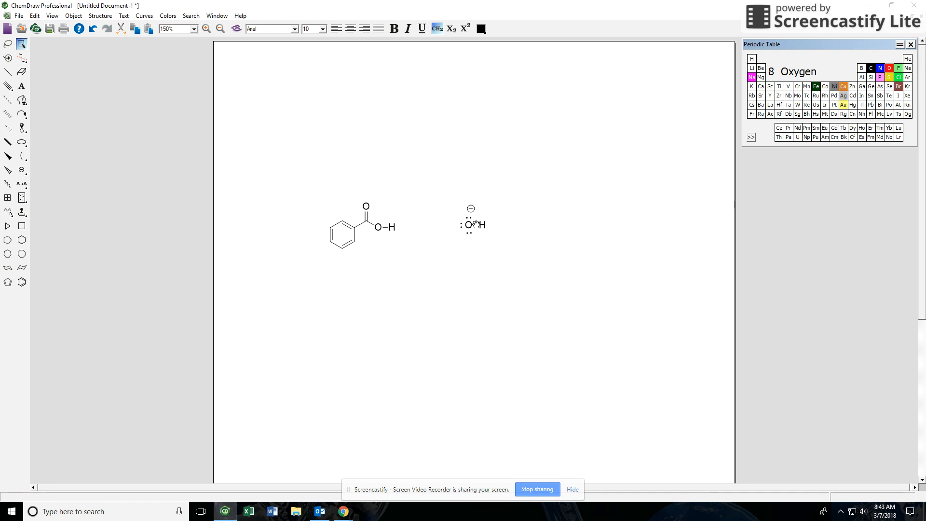
pyautogui.click(472, 226)
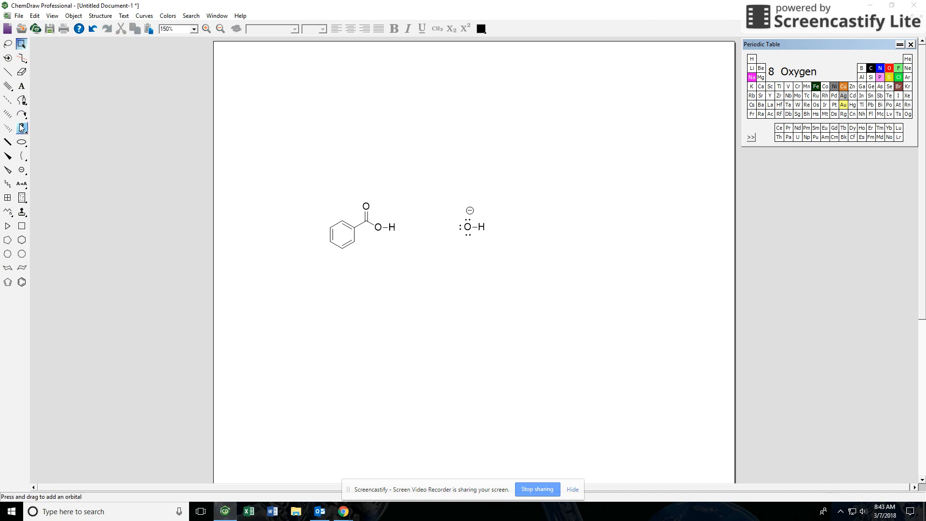
# Choose the 120° CW curved arrow and draw it from the hydroxide lone pair to the acidic H.
pyautogui.click(8, 115)
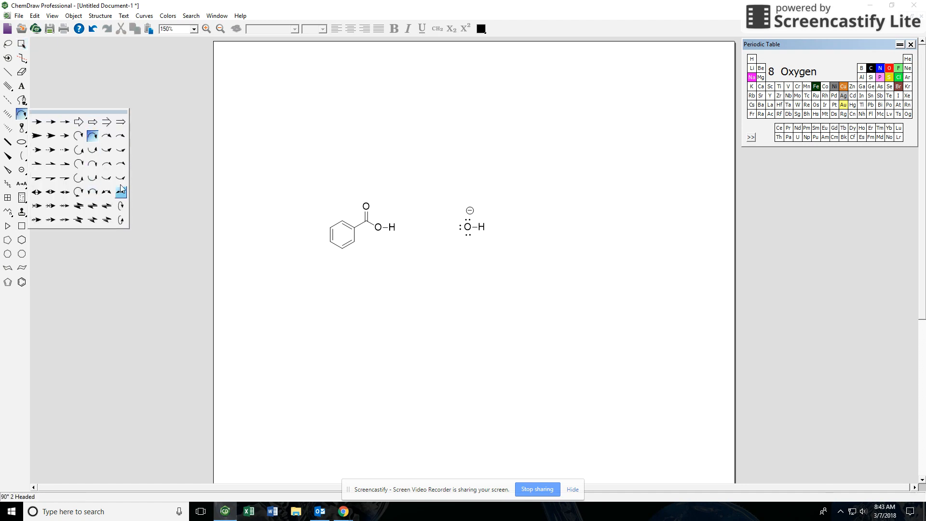
pyautogui.click(93, 149)
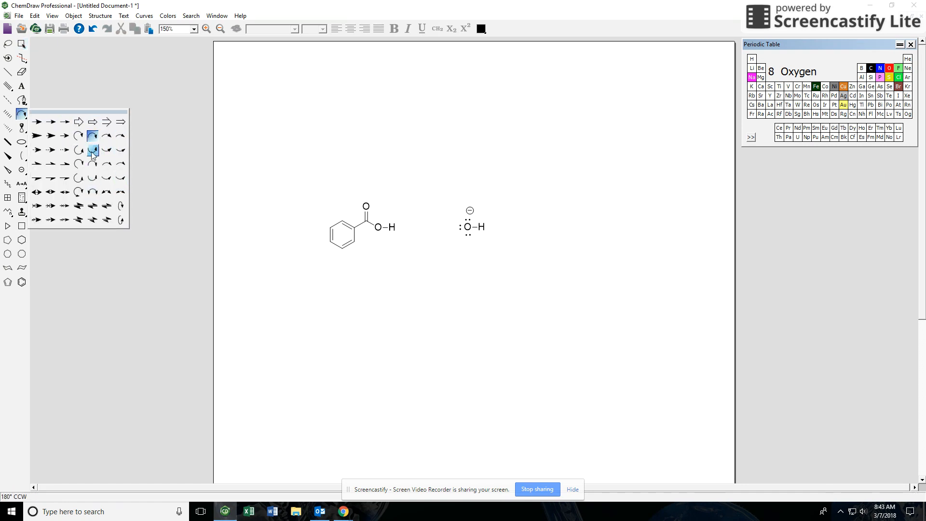
pyautogui.click(121, 150)
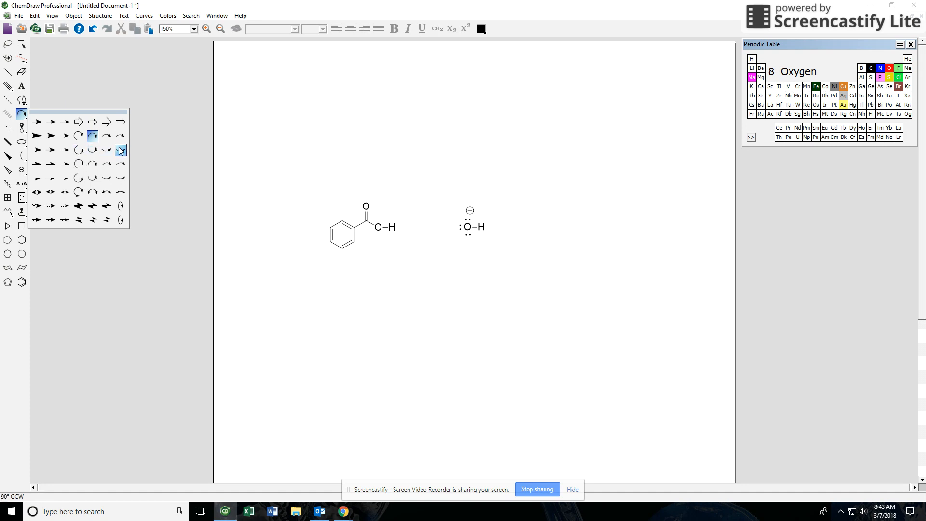
pyautogui.click(78, 135)
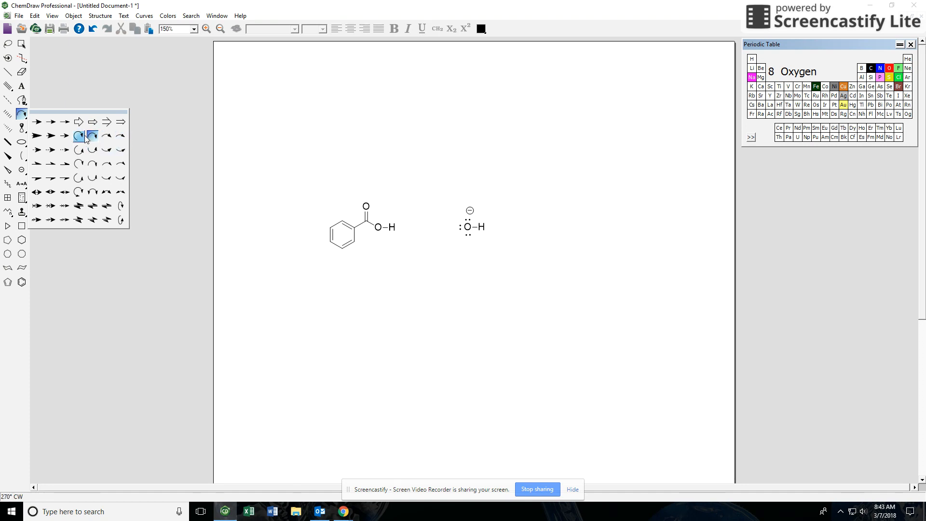
pyautogui.click(92, 135)
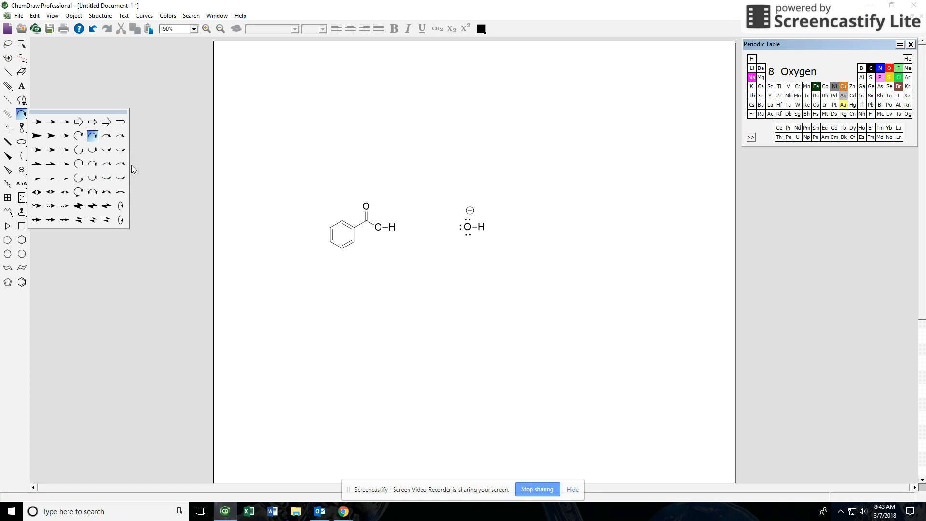
pyautogui.click(91, 178)
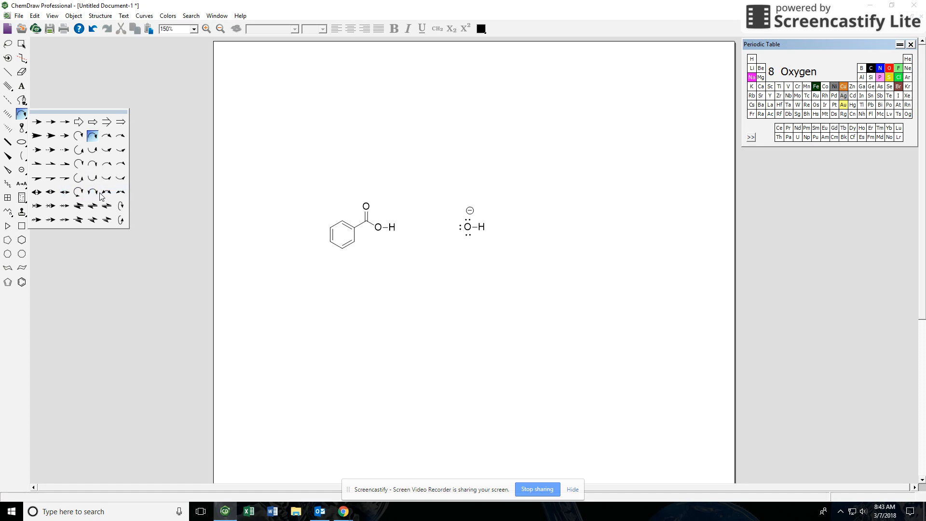
pyautogui.click(78, 178)
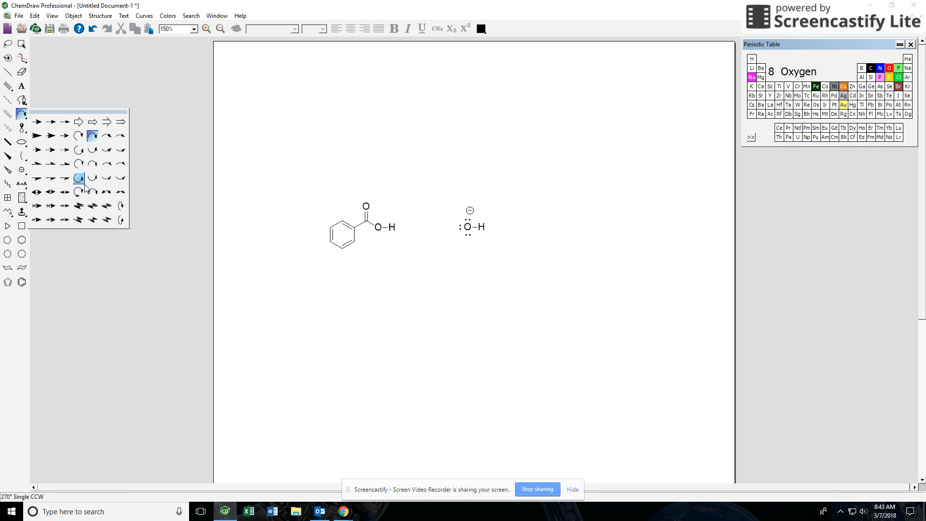
pyautogui.click(120, 150)
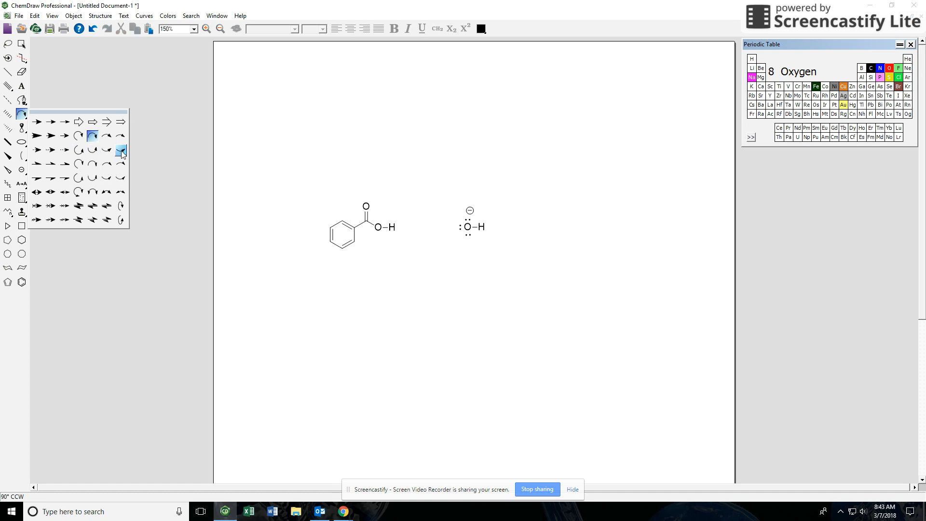
pyautogui.click(106, 135)
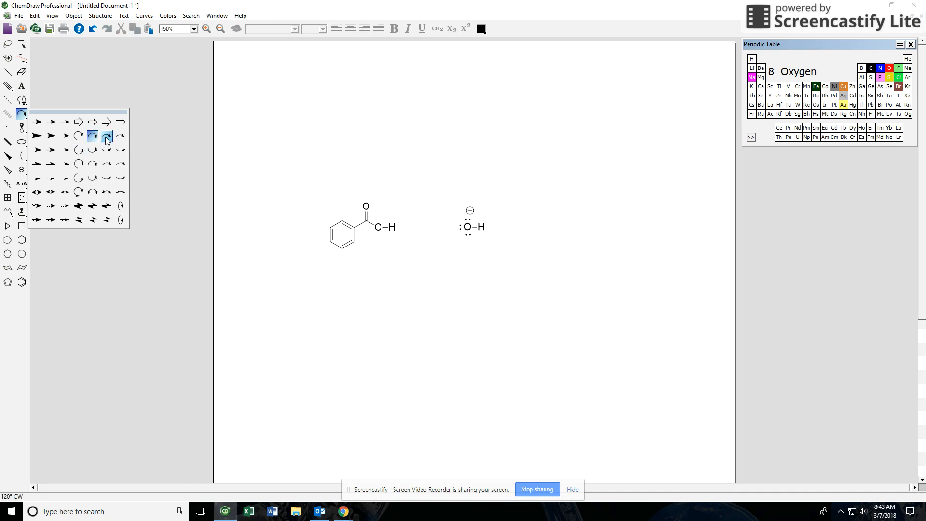
pyautogui.click(107, 136)
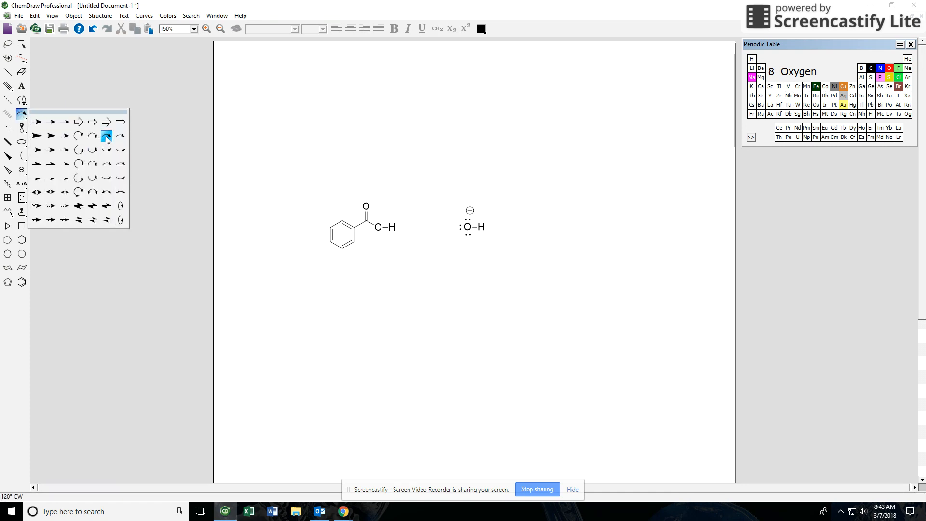
pyautogui.click(106, 136)
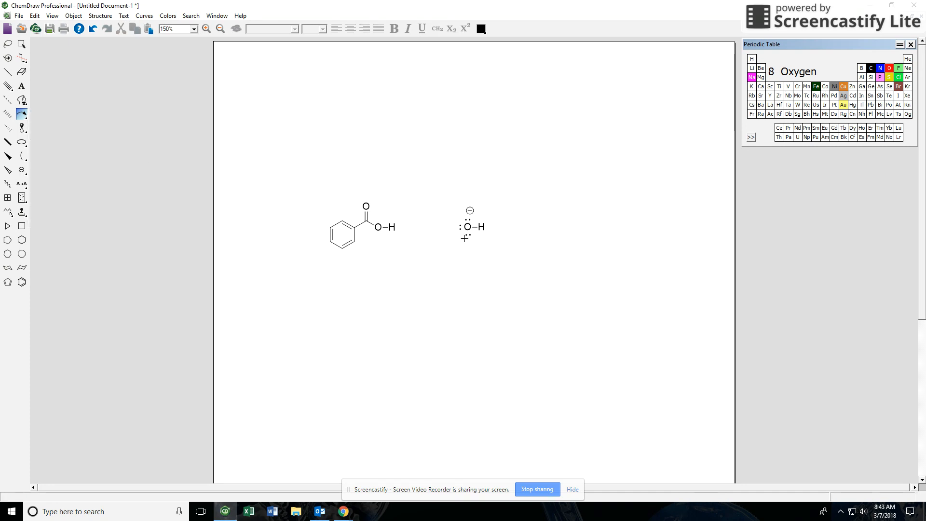
pyautogui.moveTo(395, 239); pyautogui.dragTo(466, 239)
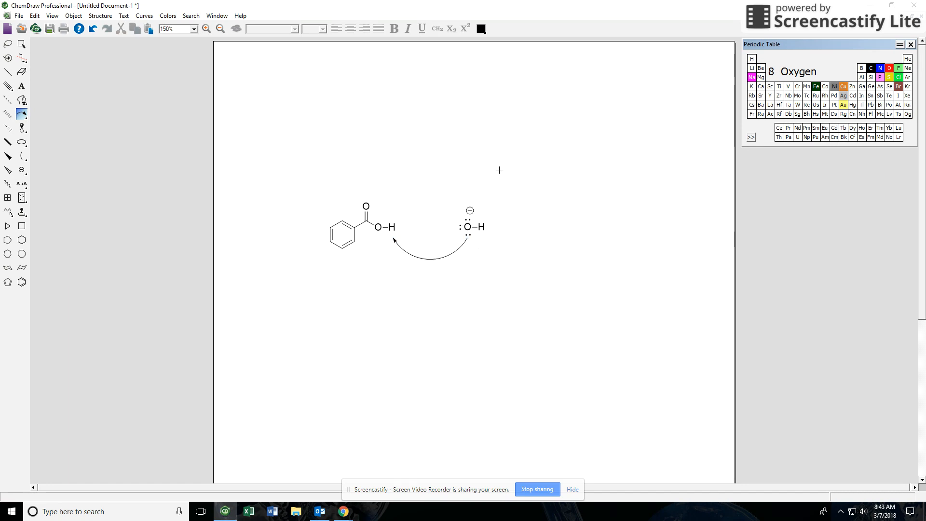
# Reshape the curved electron-pushing arrow and zoom to 600% on the reactants.
pyautogui.moveTo(499, 169); pyautogui.dragTo(549, 206)
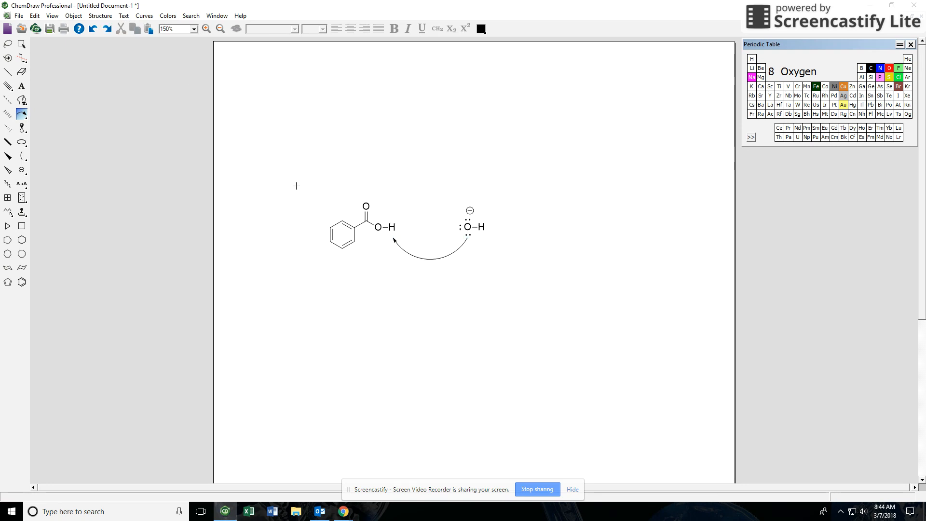
pyautogui.click(23, 43)
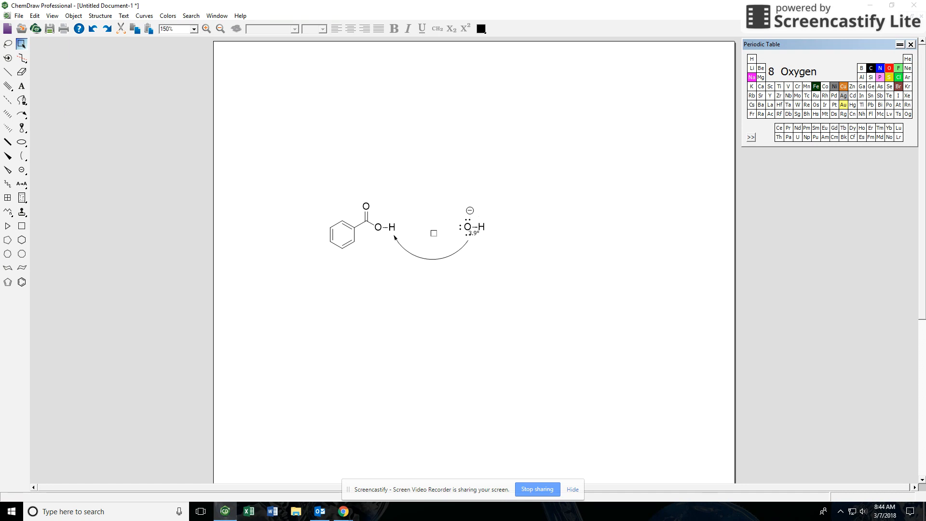
pyautogui.click(433, 257)
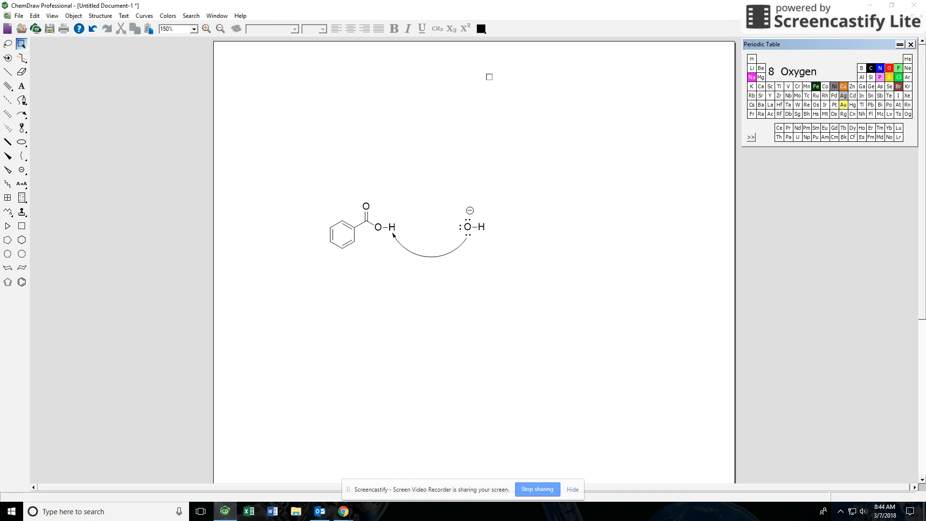
pyautogui.click(365, 206)
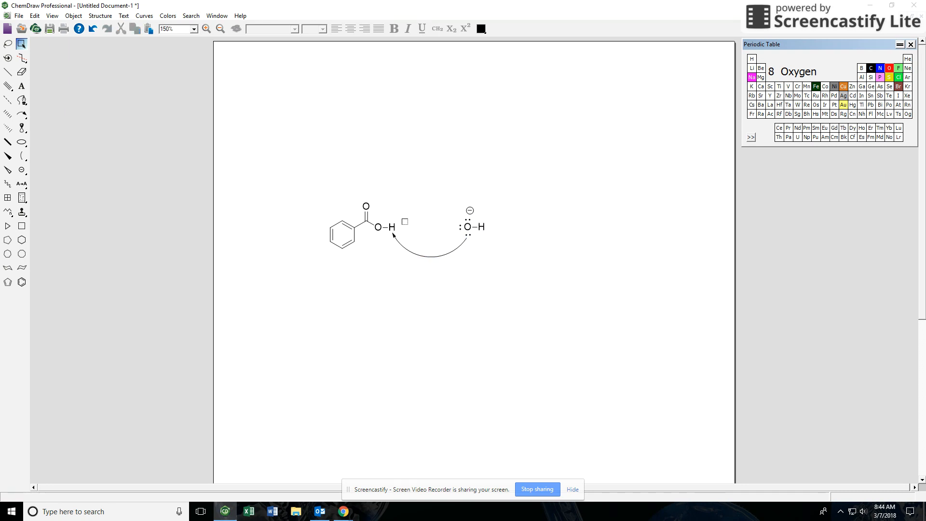
pyautogui.click(378, 227)
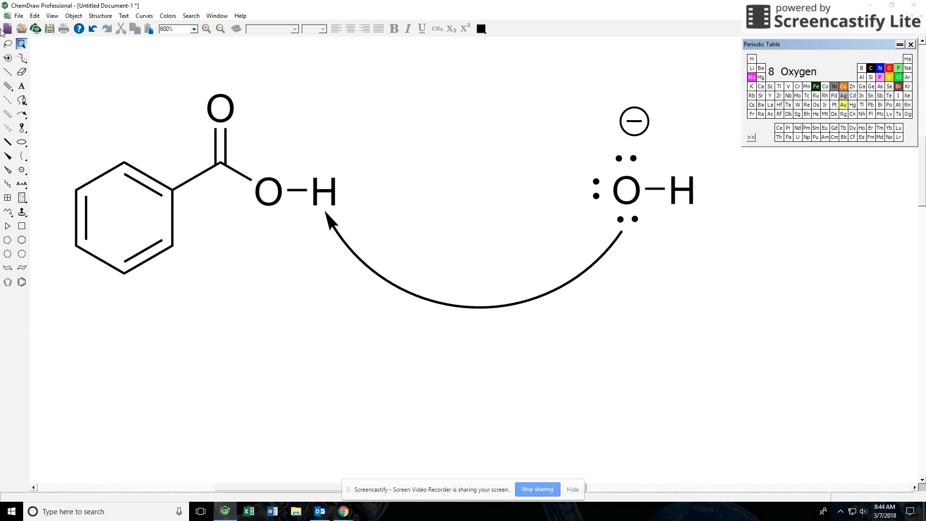
# Place a small curved arrow and flip it with Rotate 180° Horizontal.
pyautogui.click(9, 113)
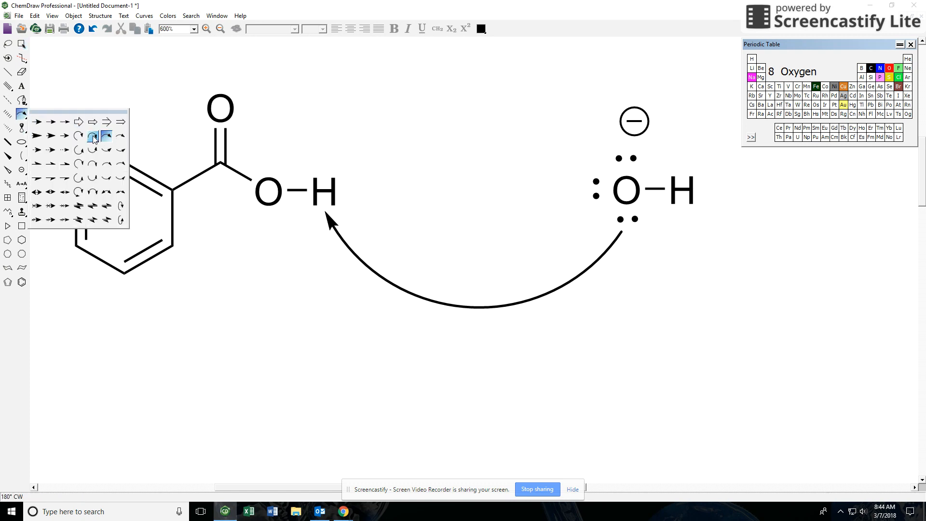
pyautogui.click(93, 136)
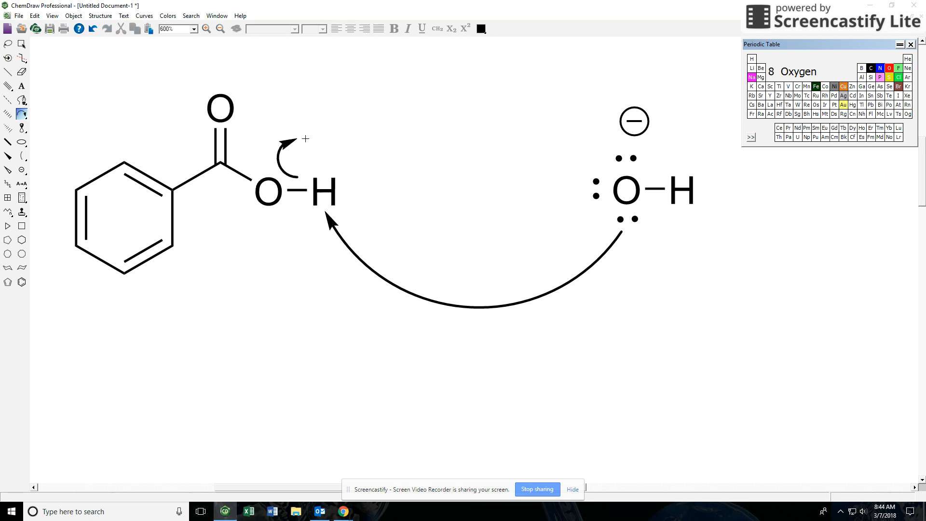
pyautogui.click(23, 44)
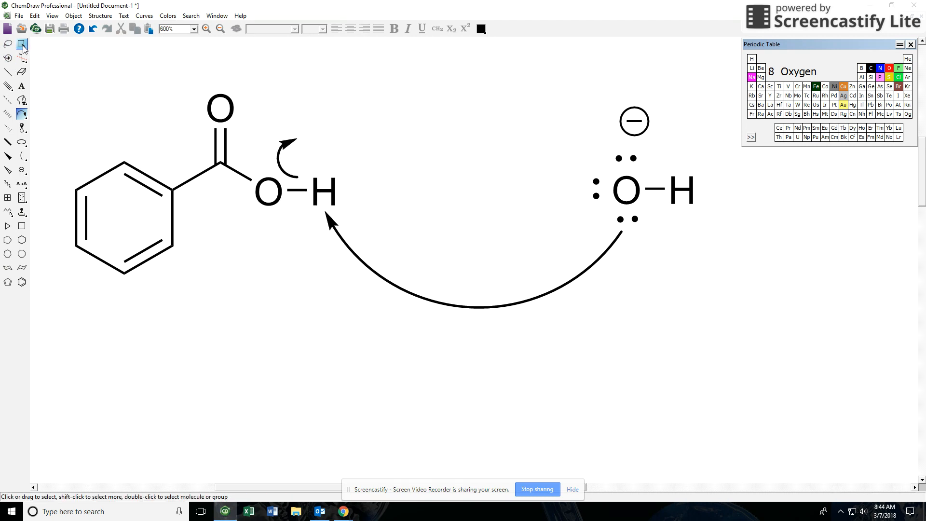
pyautogui.click(73, 15)
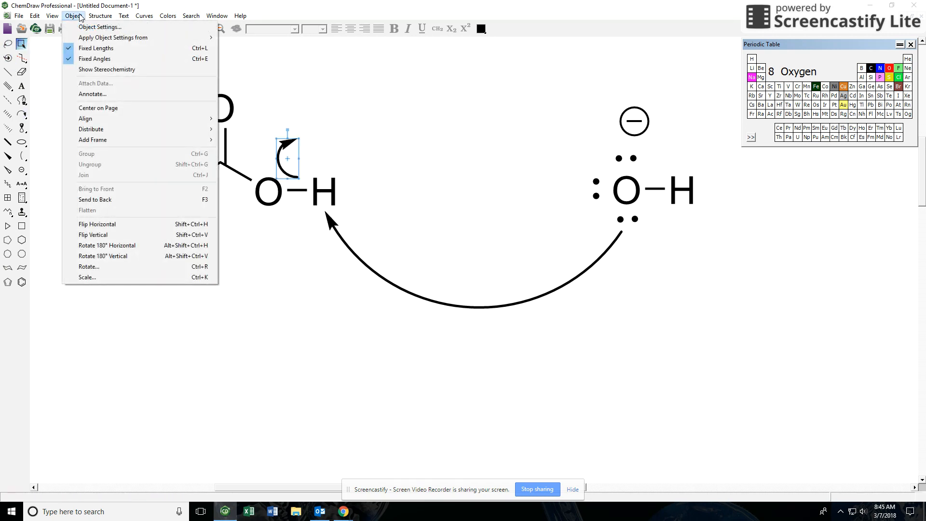
pyautogui.click(73, 15)
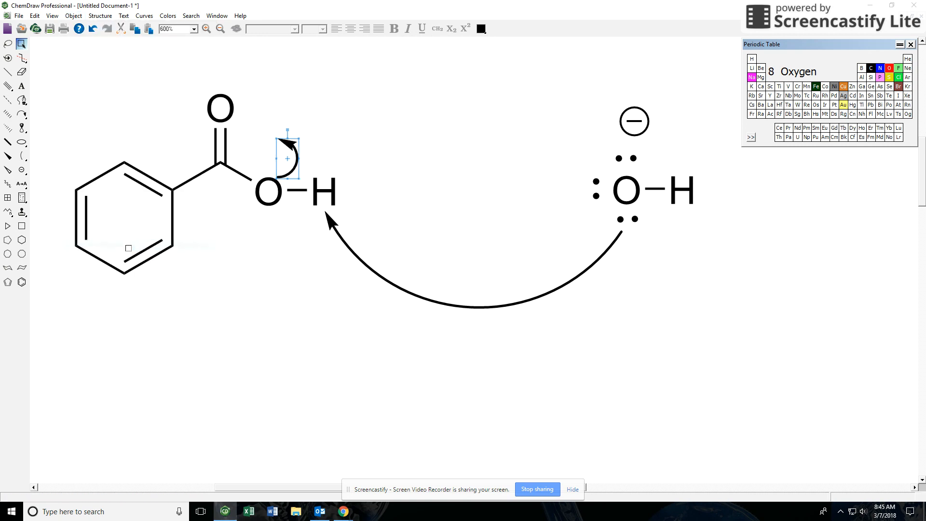
pyautogui.click(73, 15)
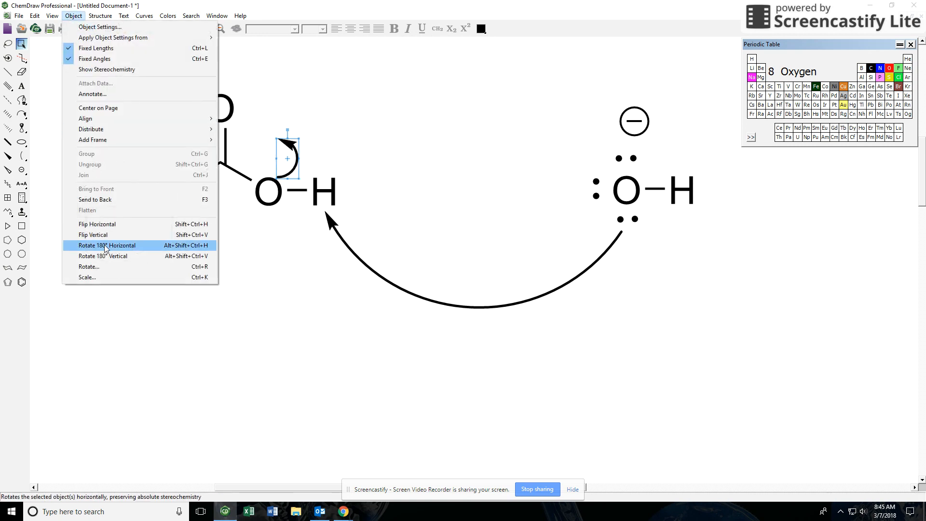
pyautogui.moveTo(102, 256)
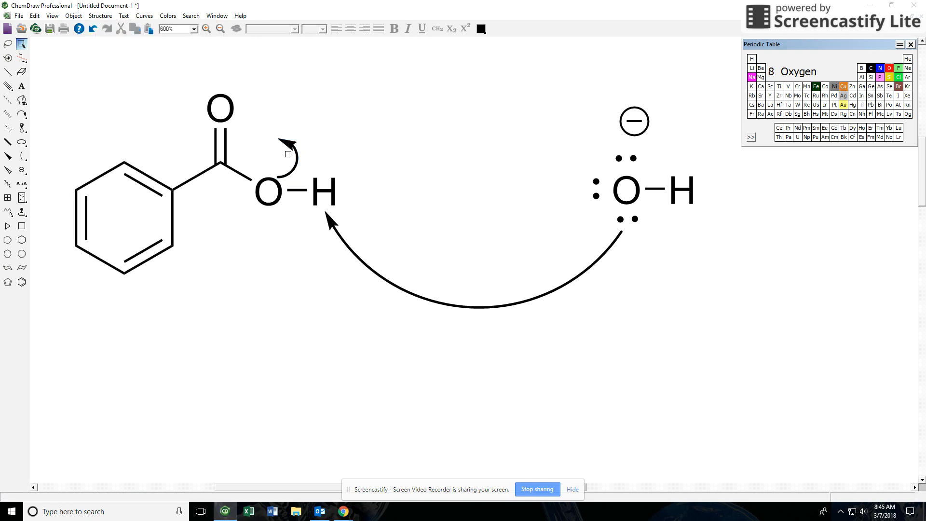
# Rotate the small arrow to about -82° so it arcs over the O–H bond toward the oxygen.
pyautogui.click(288, 154)
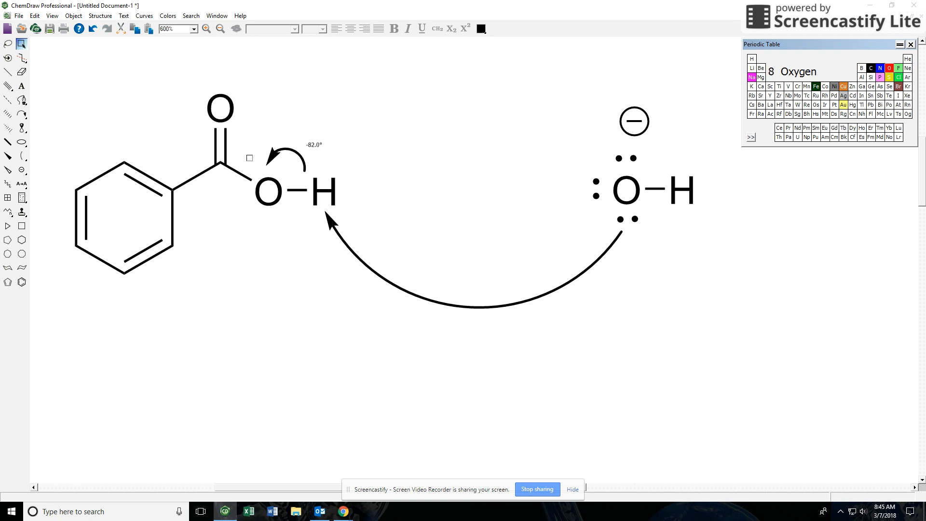
pyautogui.click(286, 157)
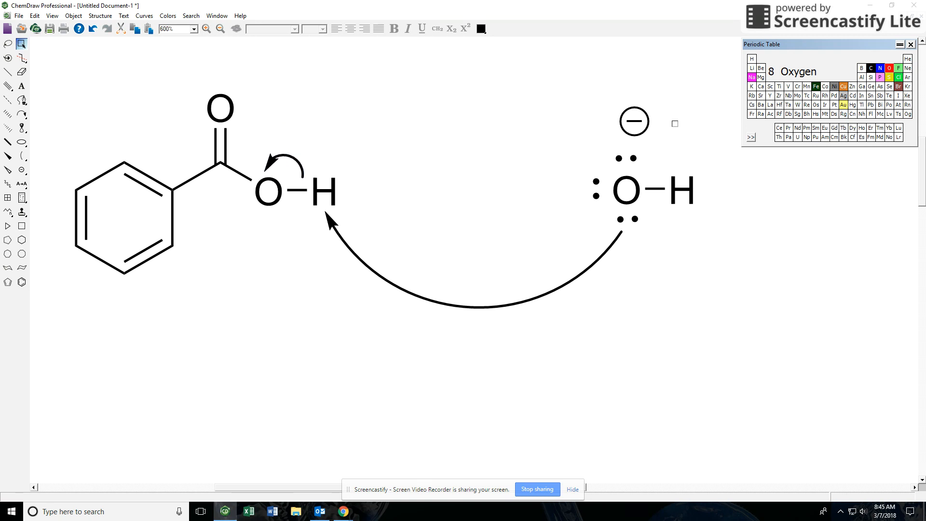
pyautogui.click(283, 165)
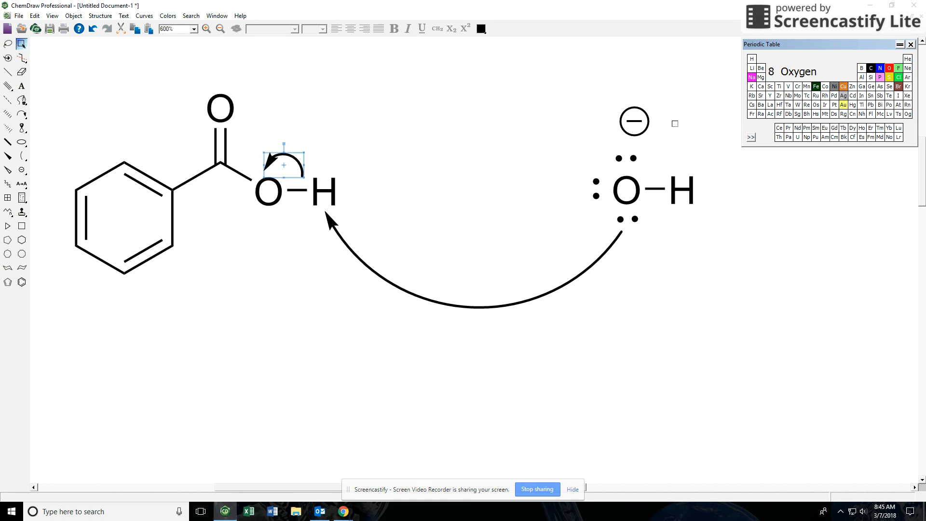
pyautogui.click(267, 190)
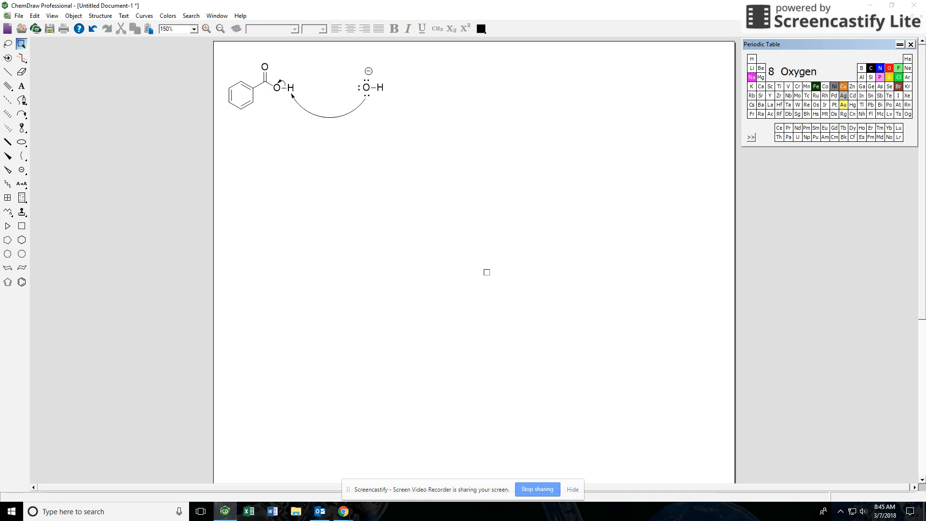
# Draw a reaction arrow right of hydroxide and insert benzoate via Convert Name to Structure.
pyautogui.click(22, 113)
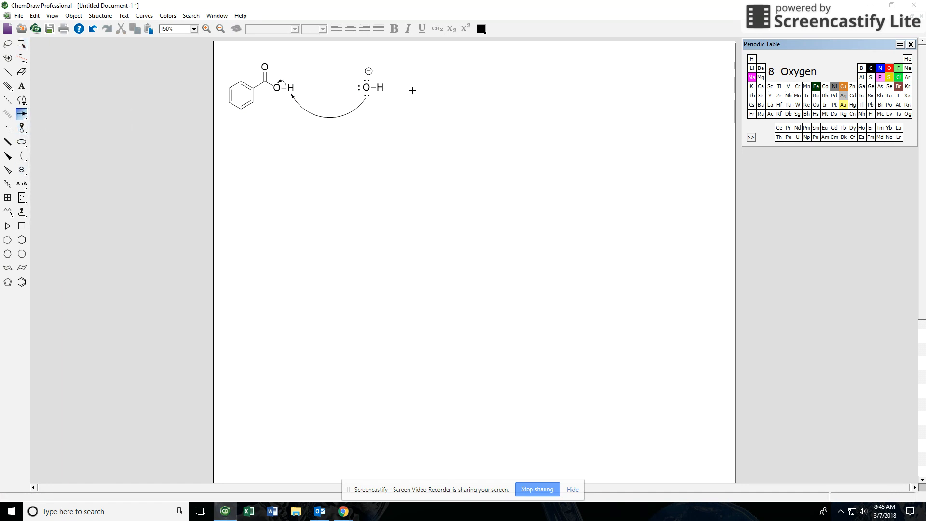
pyautogui.moveTo(412, 88); pyautogui.dragTo(462, 89)
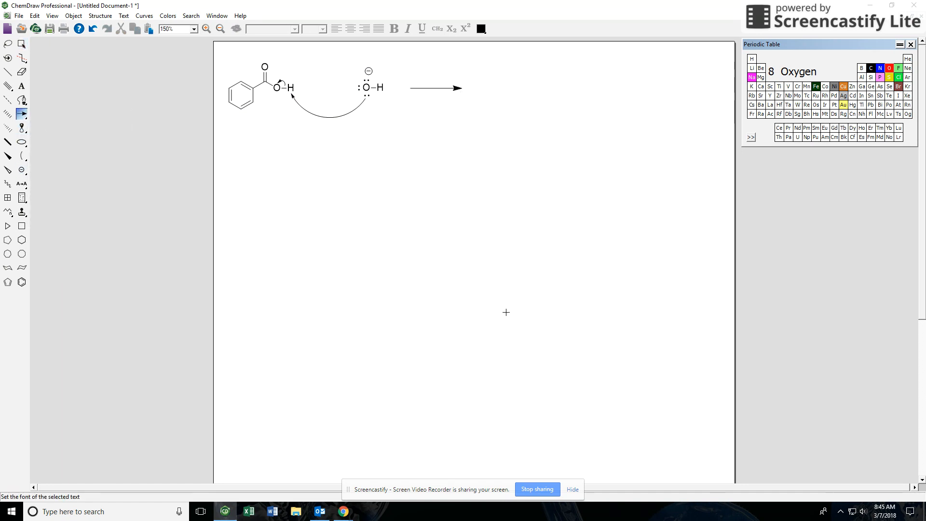
pyautogui.click(99, 15)
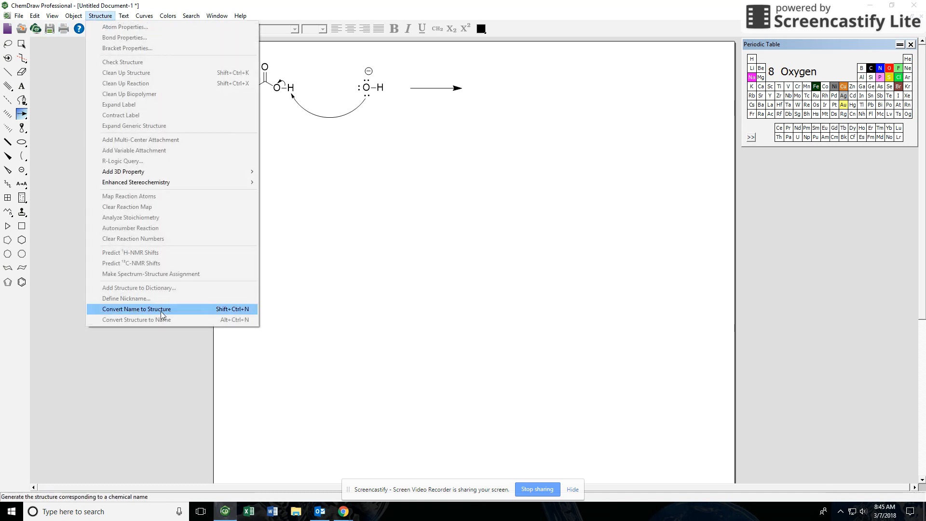
pyautogui.click(136, 308)
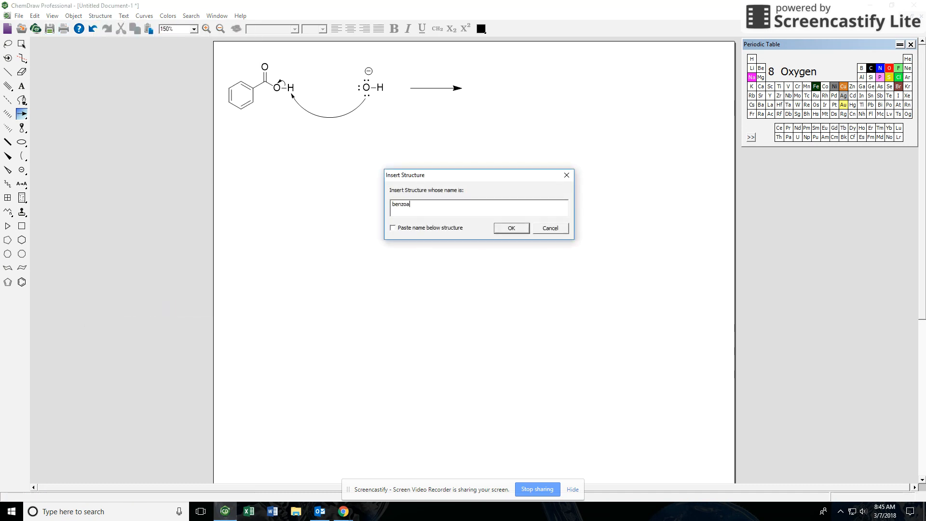
pyautogui.click(510, 228)
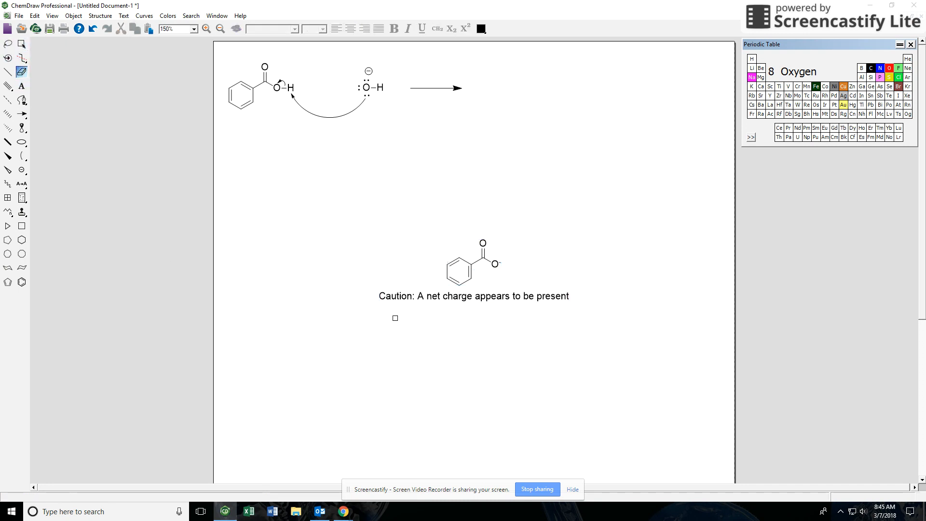
# Move benzoate to the right of the reaction arrow and draw water H–O–H beside it.
pyautogui.click(472, 262)
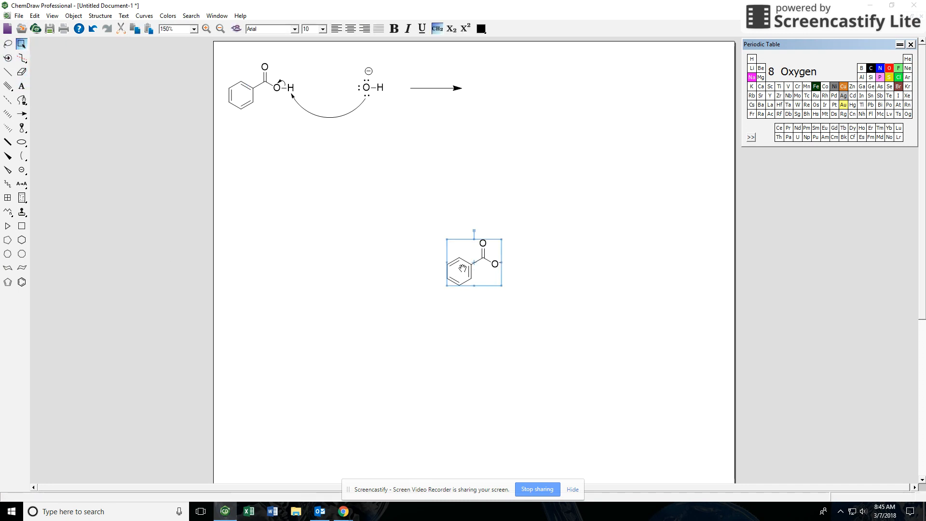
pyautogui.moveTo(473, 261); pyautogui.dragTo(511, 89)
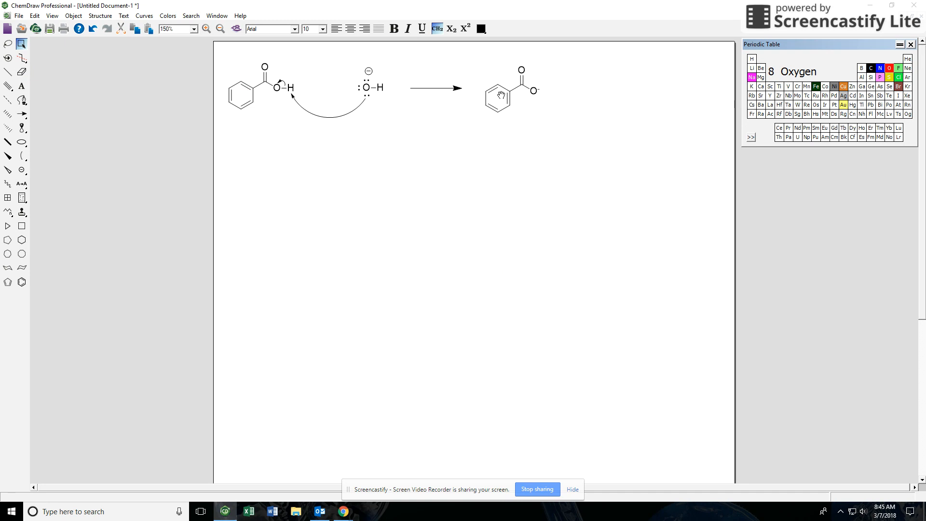
pyautogui.click(99, 16)
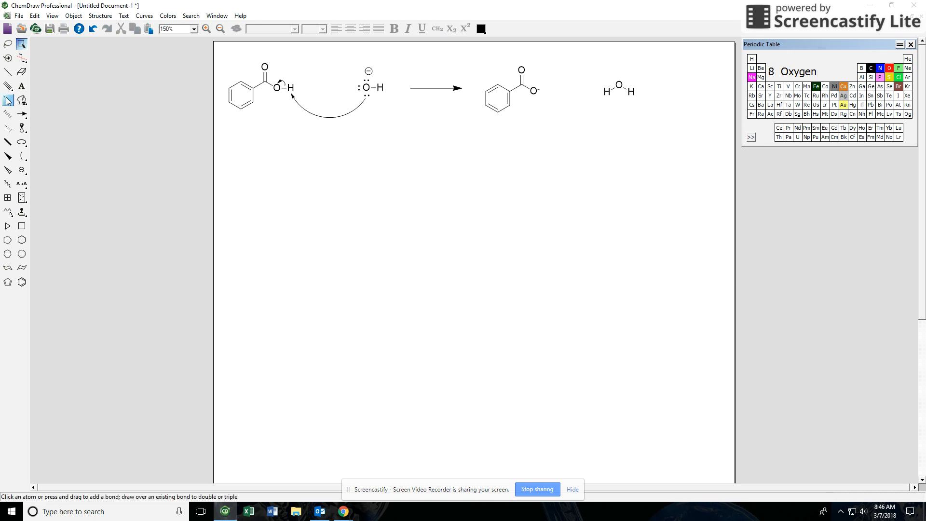
# Switch to the curved-arrow tool and reopen File > Apply Document Settings from presets.
pyautogui.click(22, 114)
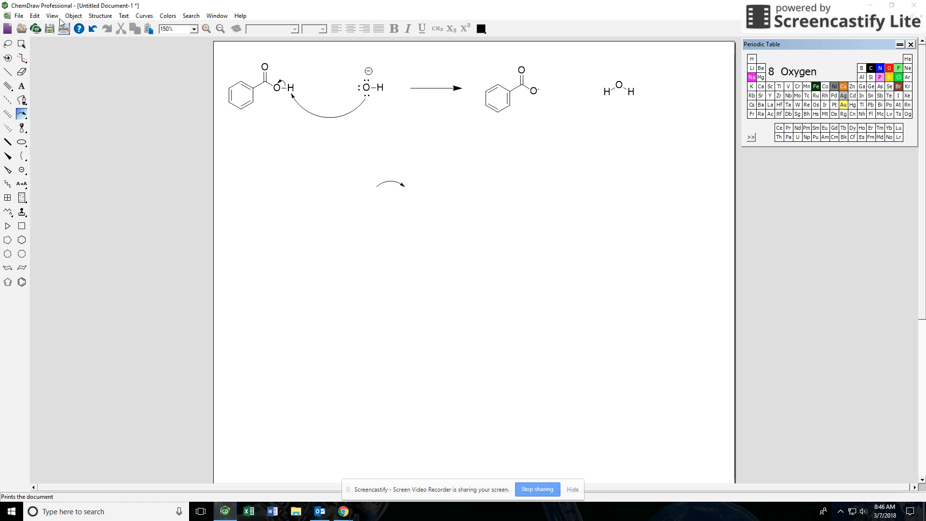
pyautogui.click(19, 15)
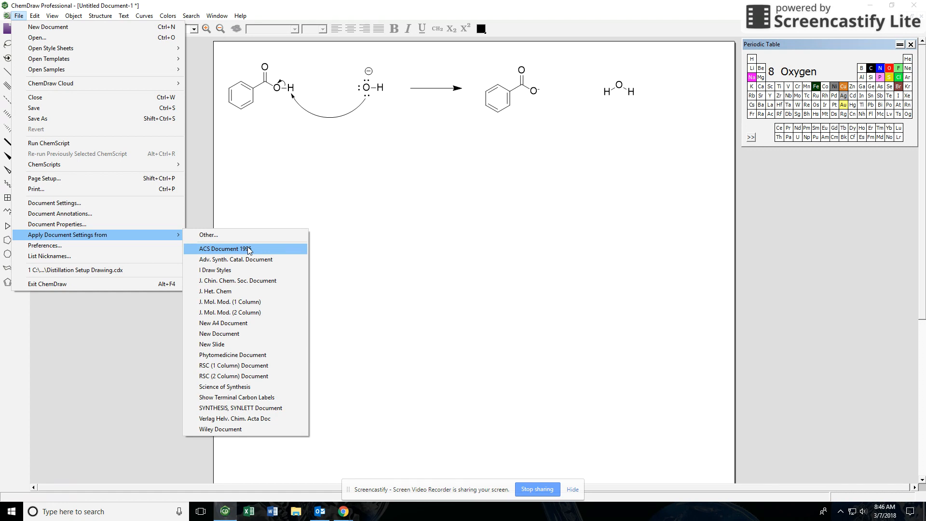
# Turn on Show Crosshair from the View menu and return for Show Rulers.
pyautogui.click(51, 15)
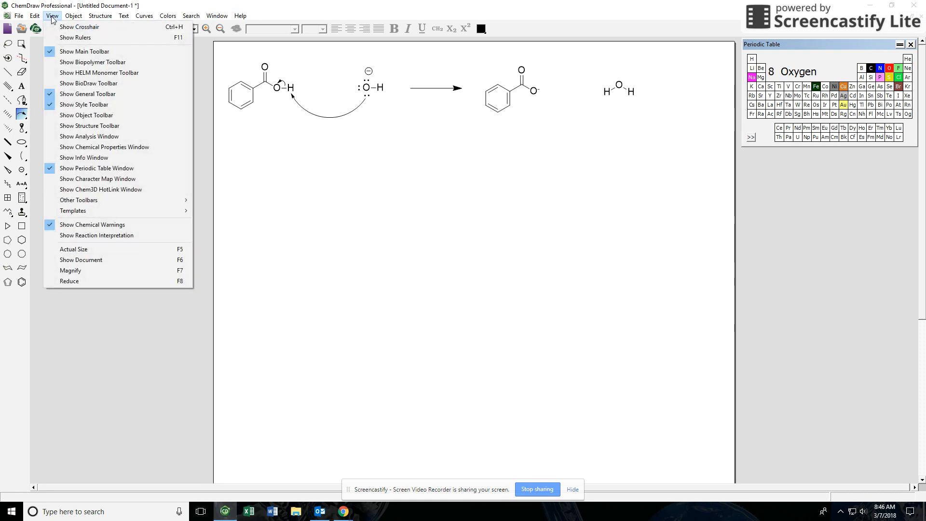
pyautogui.moveTo(56, 16)
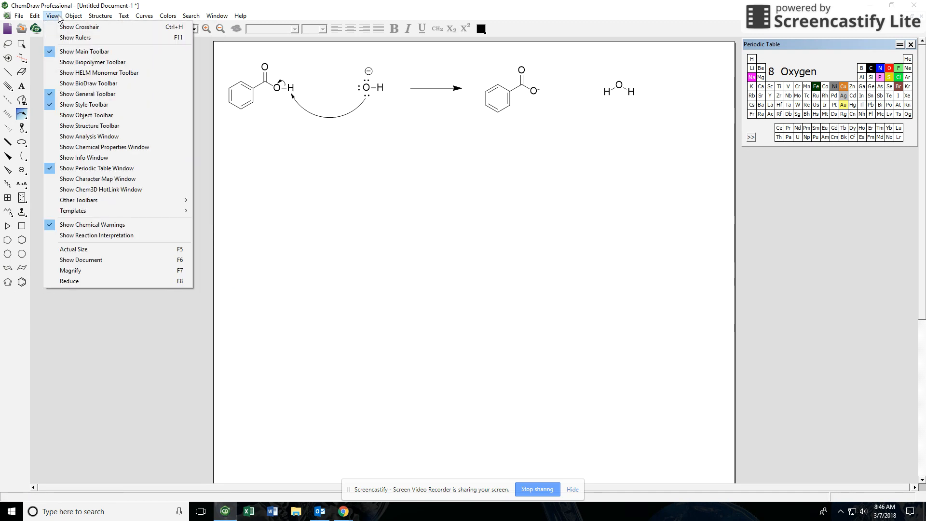
pyautogui.click(75, 37)
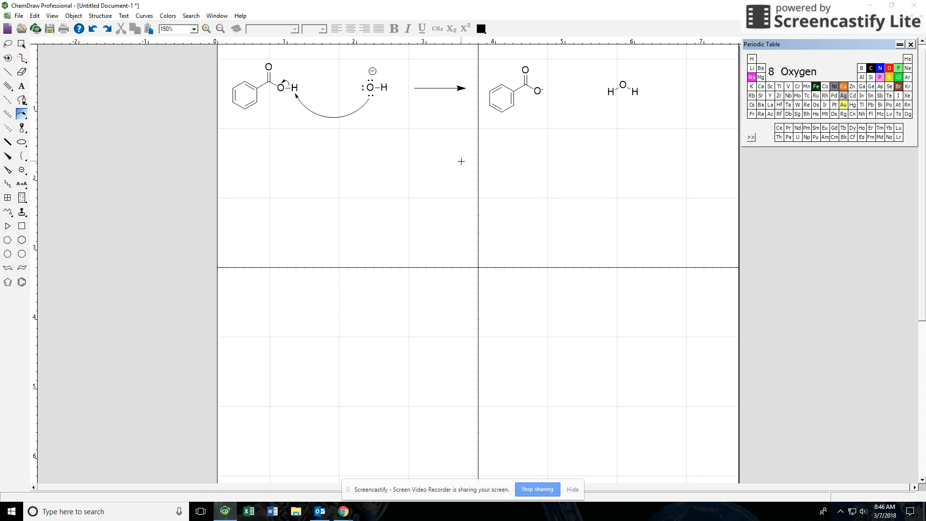
pyautogui.click(52, 16)
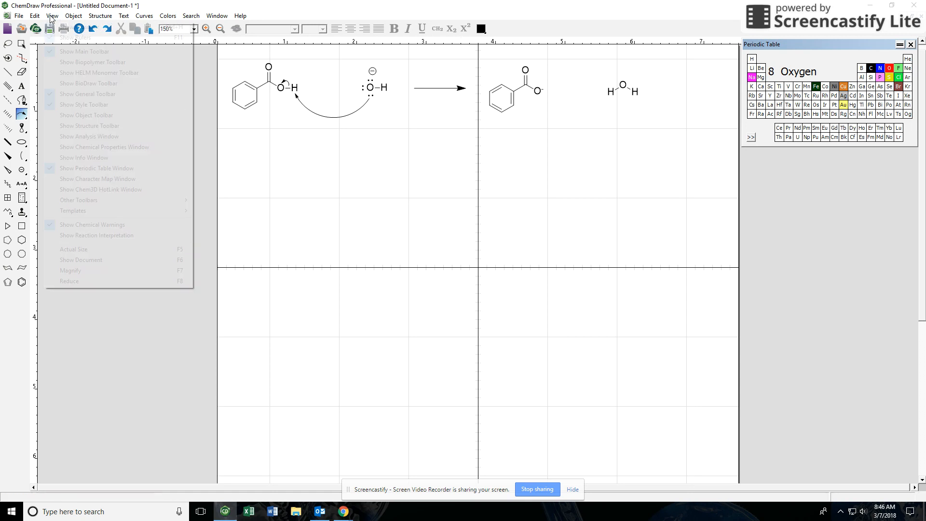